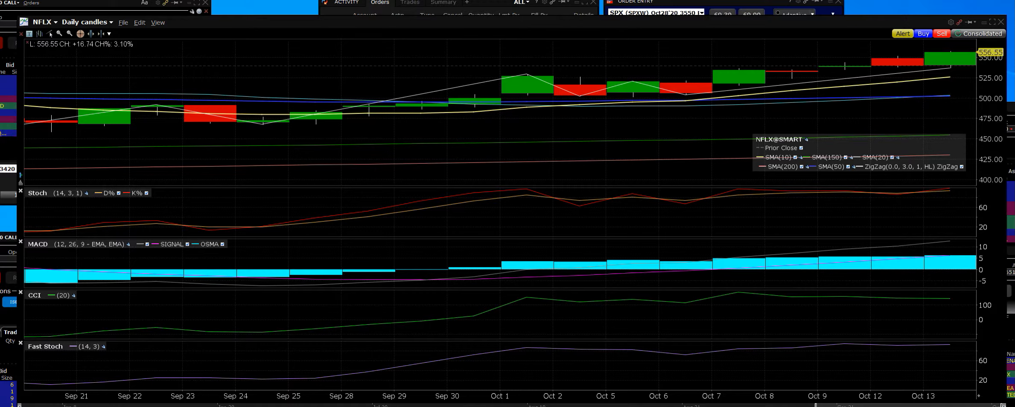
pyautogui.moveTo(499, 81)
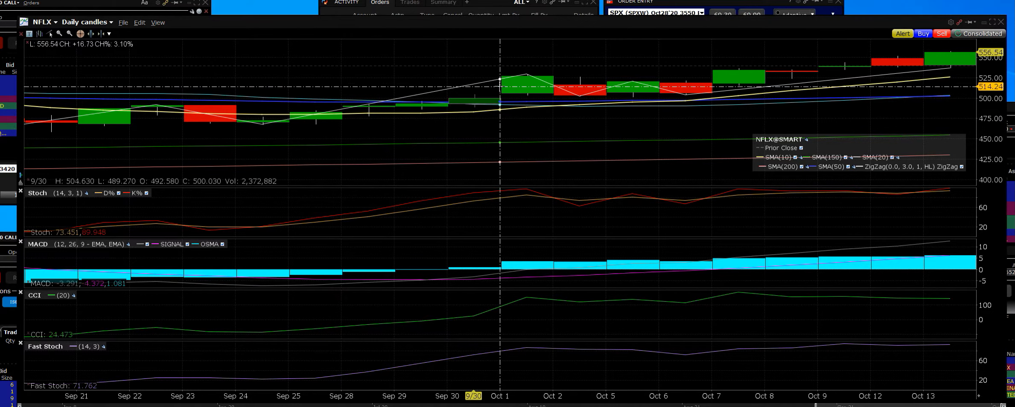
pyautogui.moveTo(889, 71)
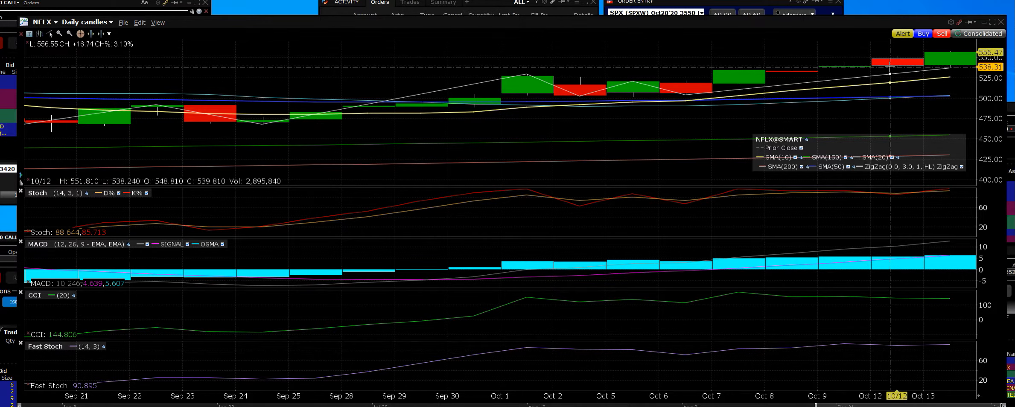
pyautogui.moveTo(950, 62)
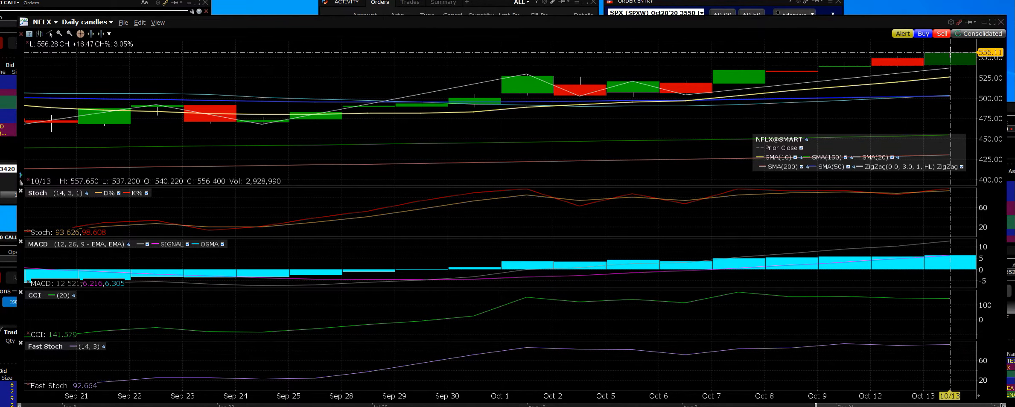
pyautogui.moveTo(965, 66)
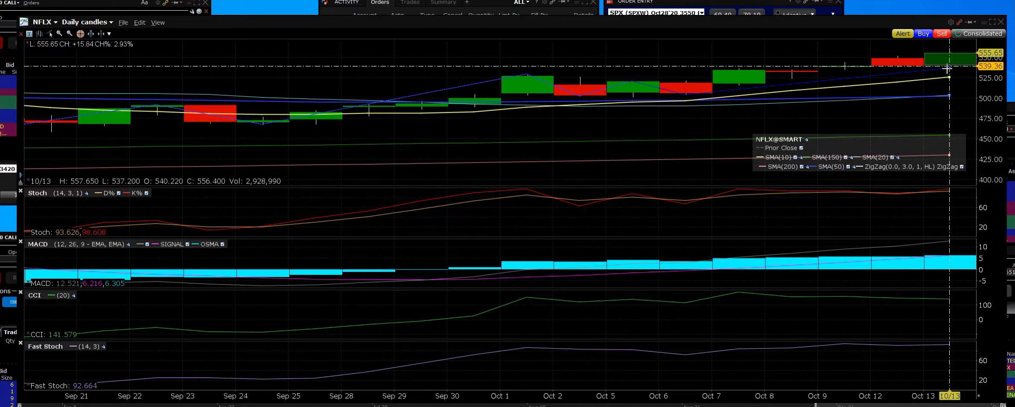
pyautogui.moveTo(730, 68)
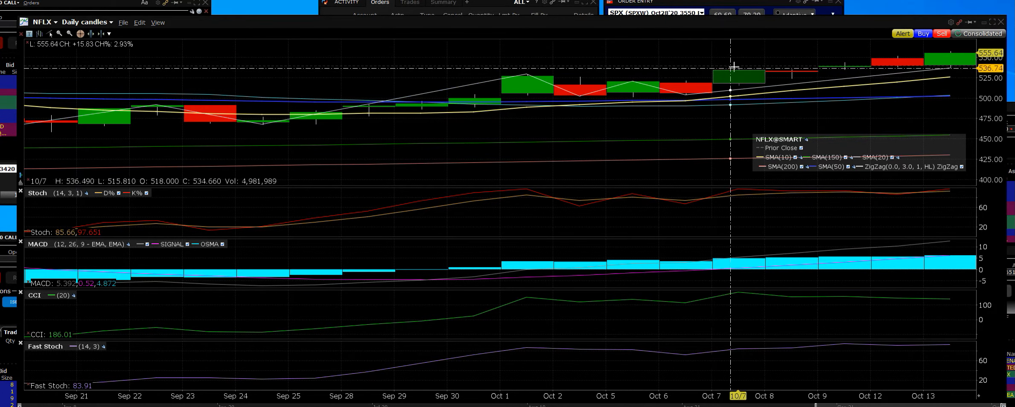
pyautogui.moveTo(756, 62)
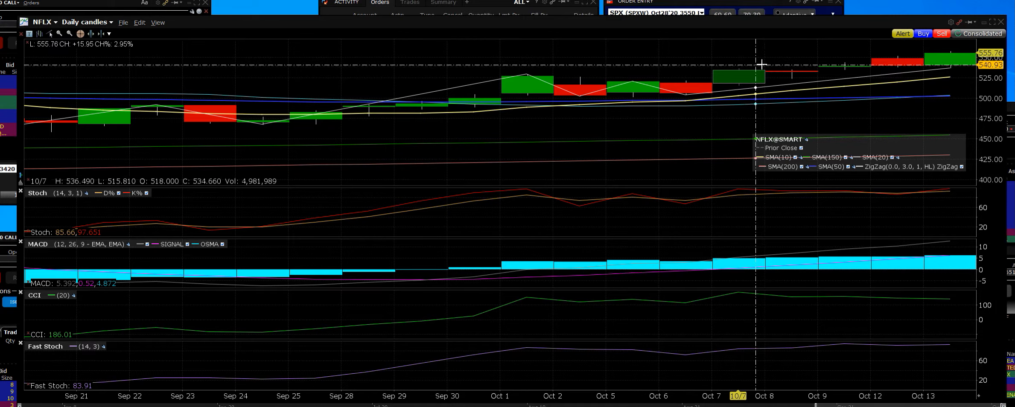
pyautogui.moveTo(894, 62)
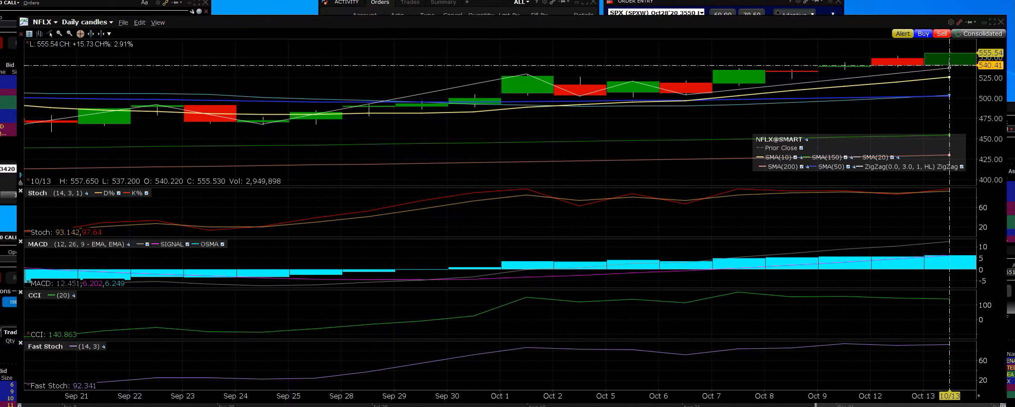
pyautogui.moveTo(950, 70)
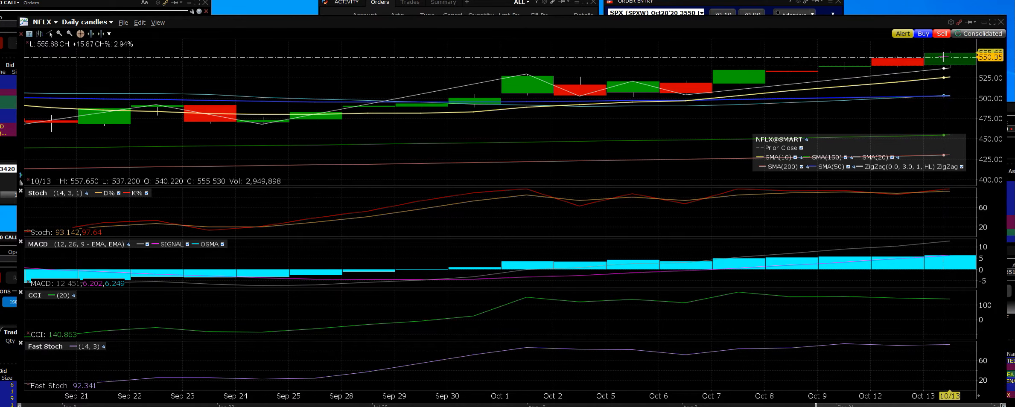
pyautogui.moveTo(945, 51)
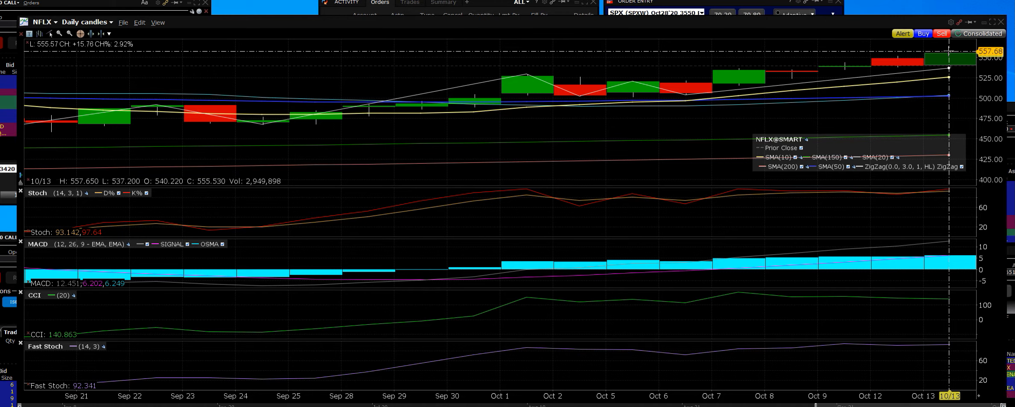